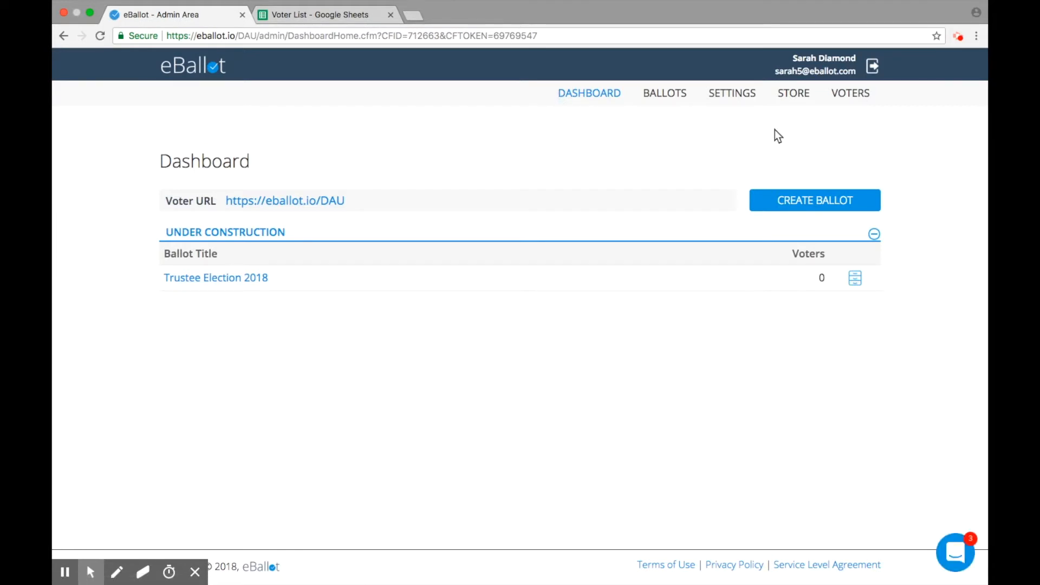
pyautogui.moveTo(785, 140)
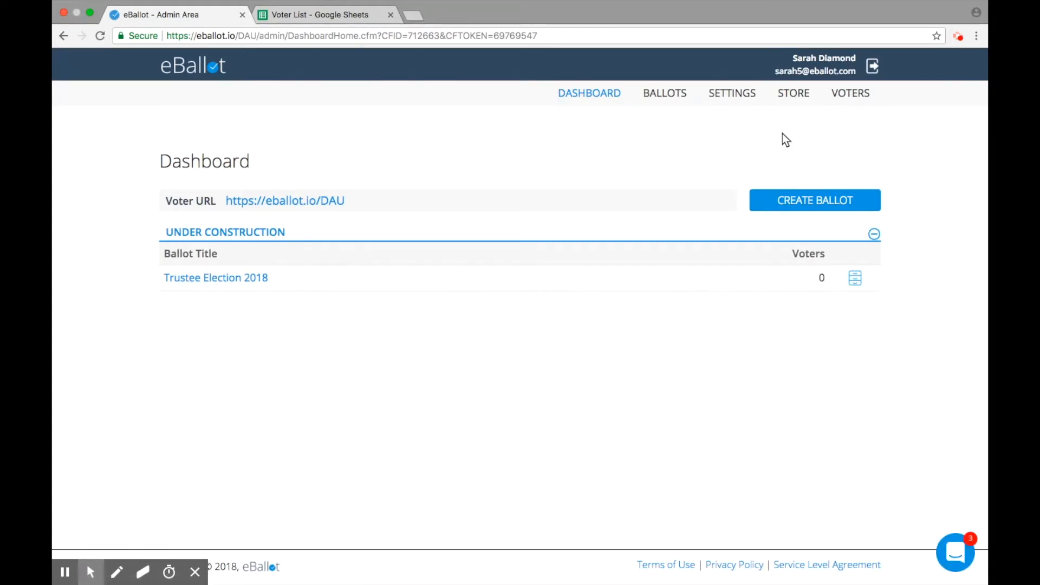
pyautogui.moveTo(823, 144)
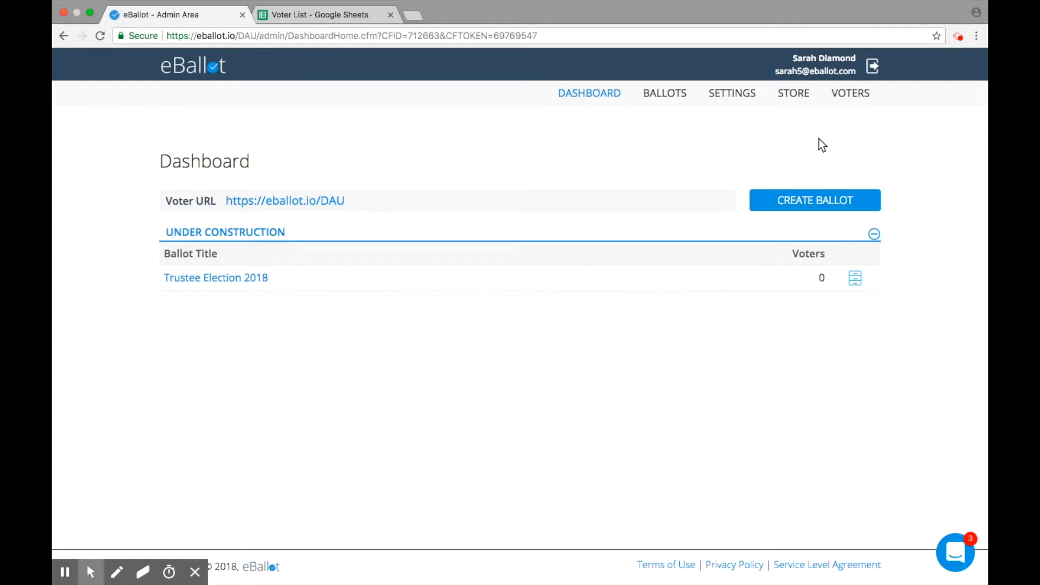
# Go to the account's Voters page, currently showing no voters assigned and 50 remaining.
pyautogui.click(851, 93)
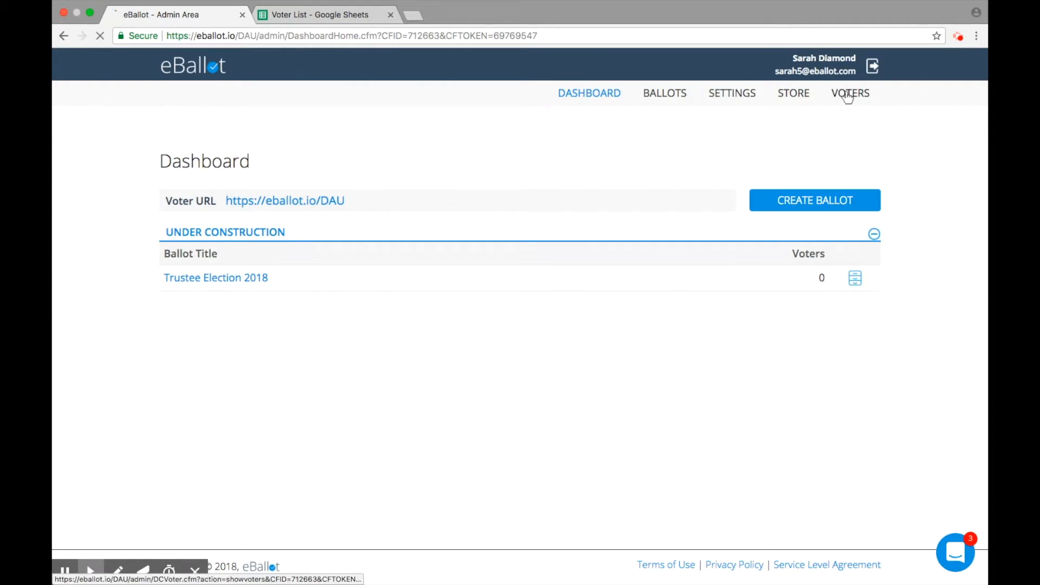
pyautogui.click(849, 94)
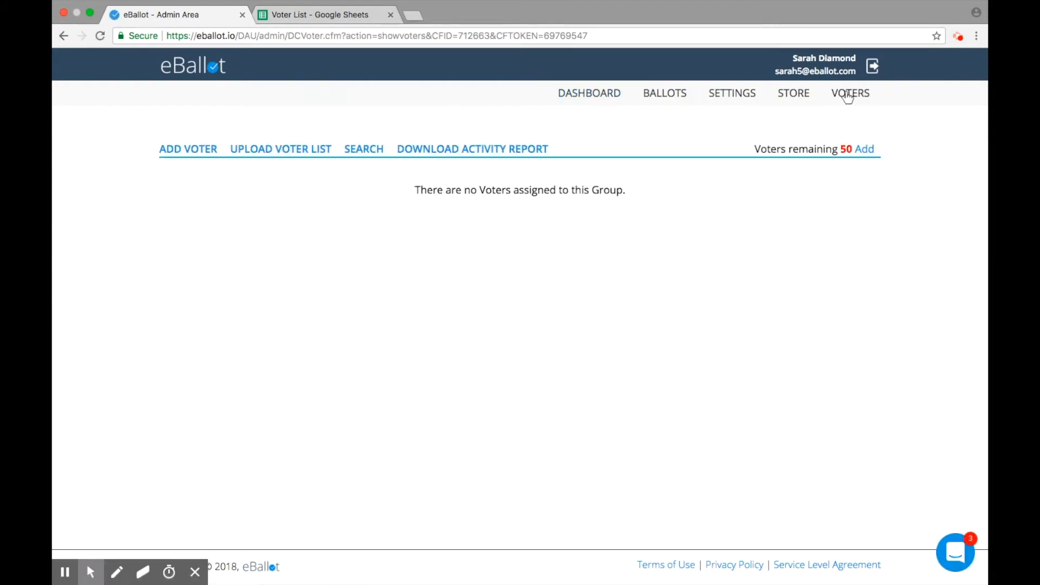
pyautogui.moveTo(835, 117)
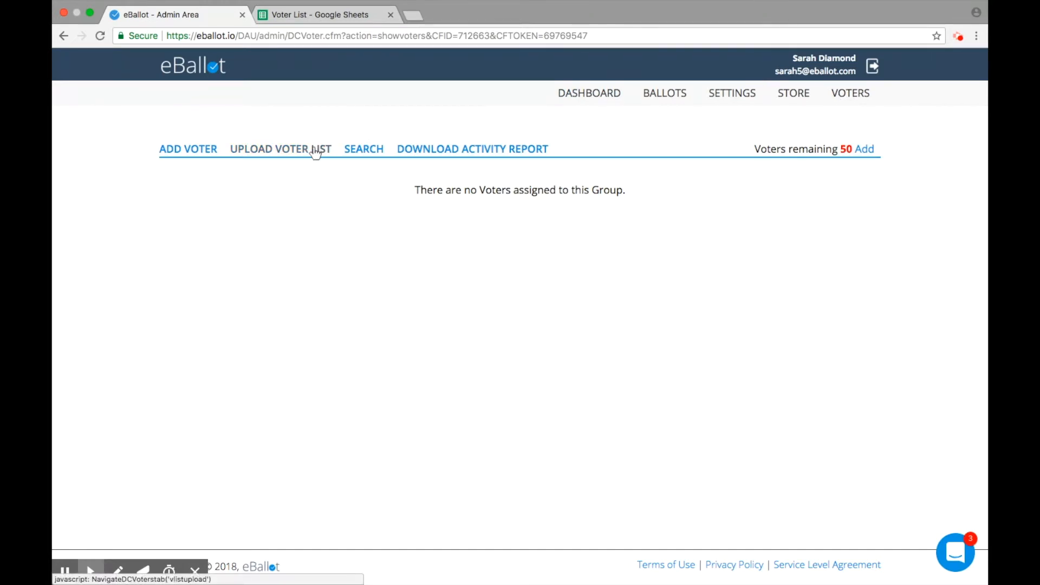
# Bring up the CSV voter-list upload page and download the sample voter list template.
pyautogui.click(280, 149)
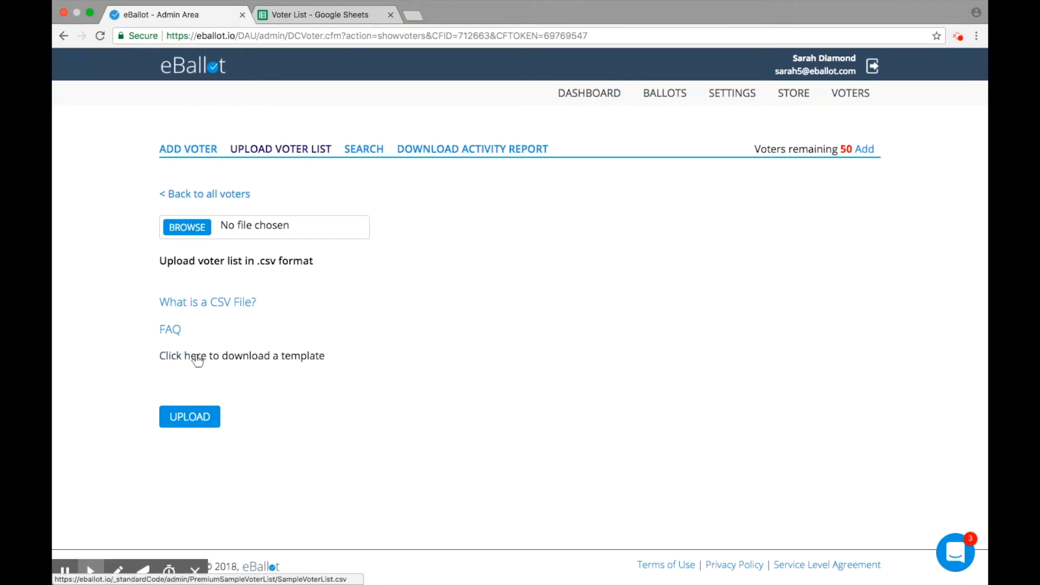
pyautogui.click(318, 14)
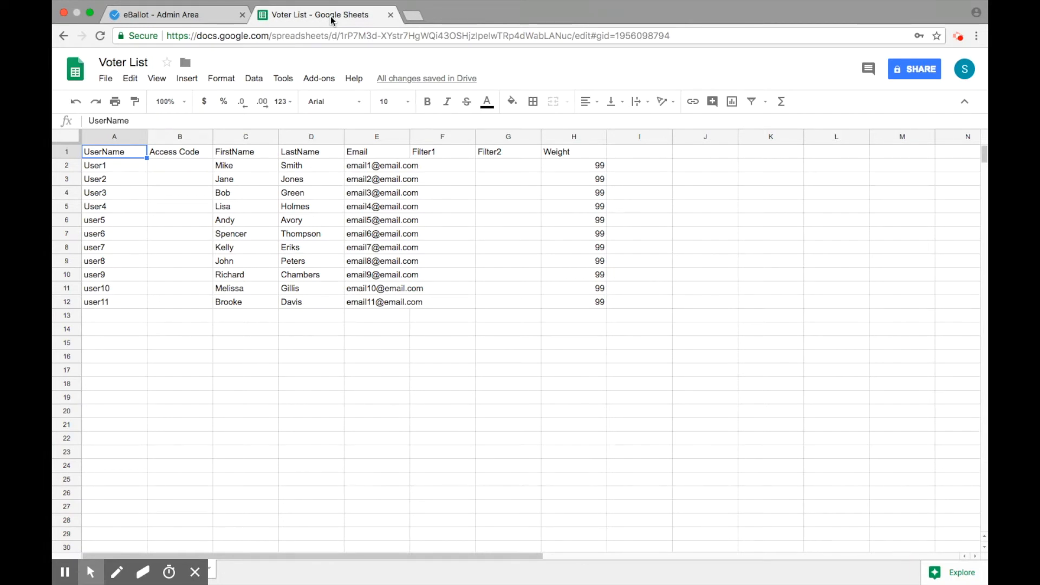
pyautogui.moveTo(576, 247)
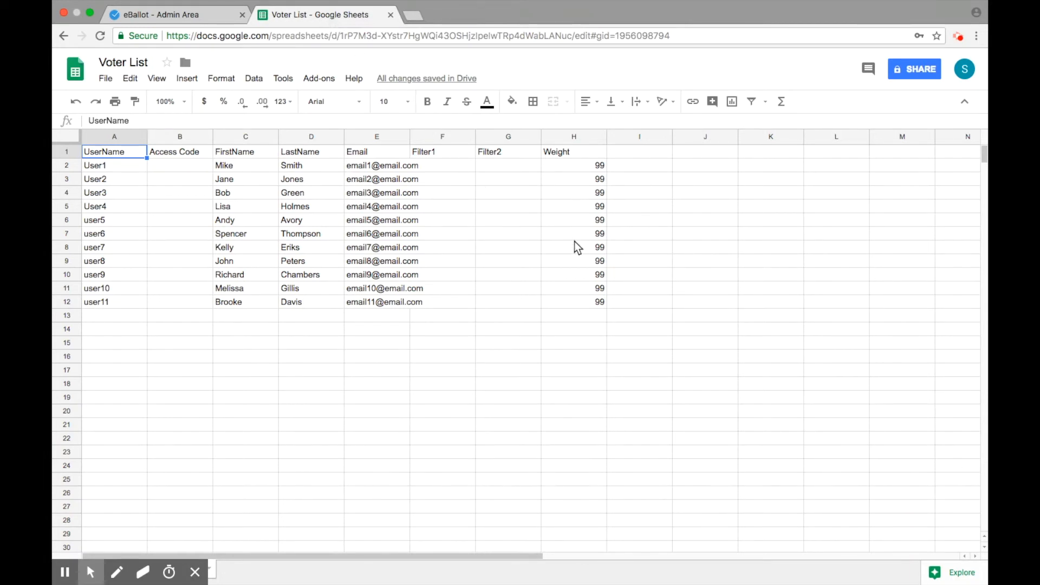
pyautogui.moveTo(579, 311)
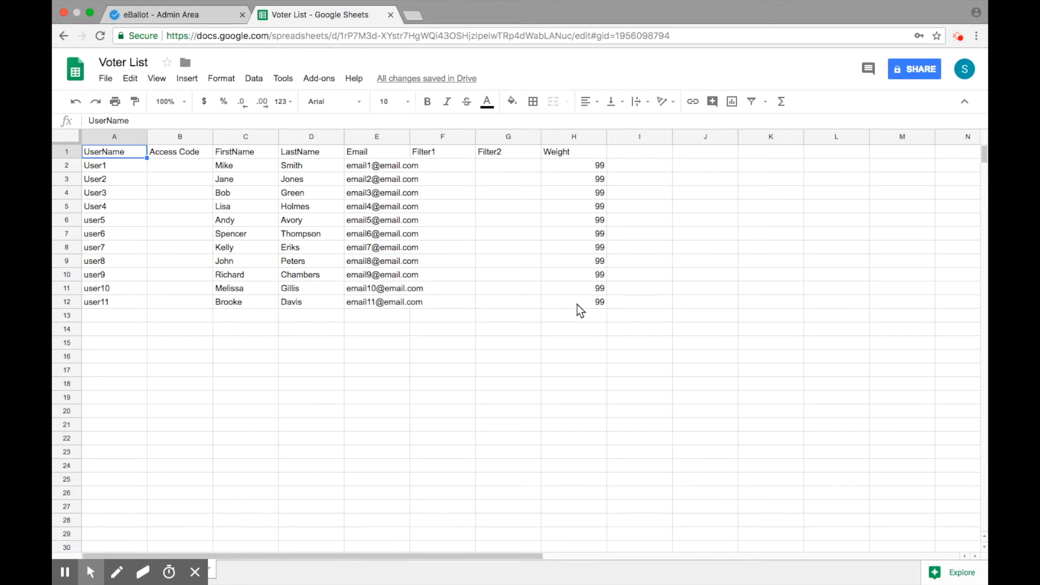
pyautogui.moveTo(282, 184)
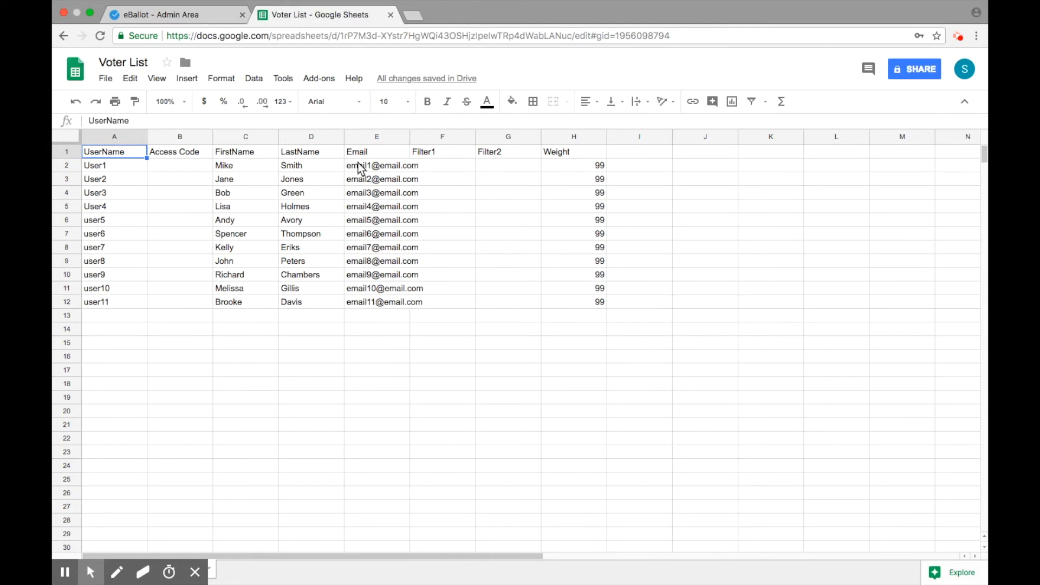
pyautogui.moveTo(307, 170)
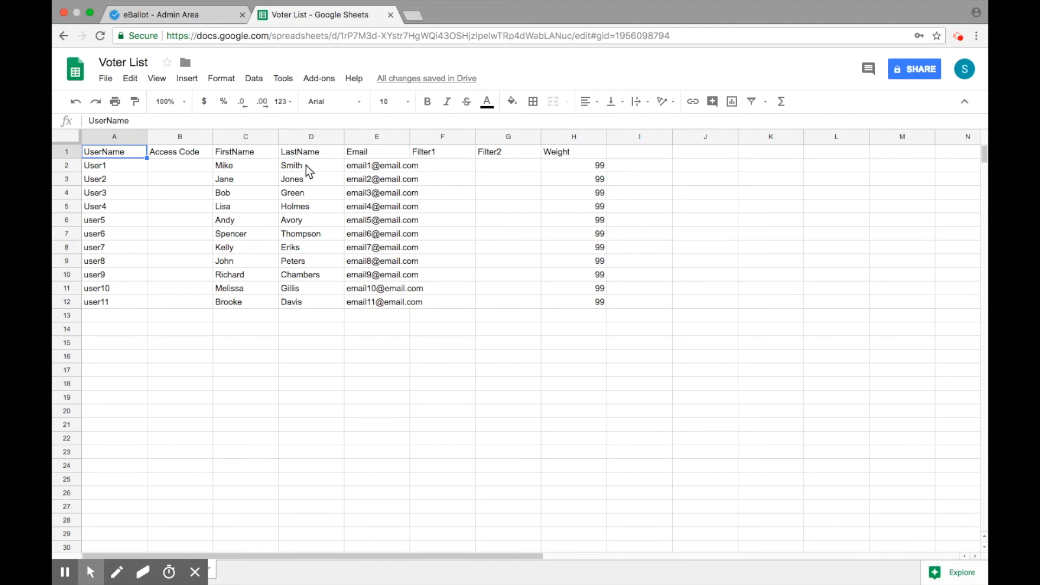
pyautogui.moveTo(182, 174)
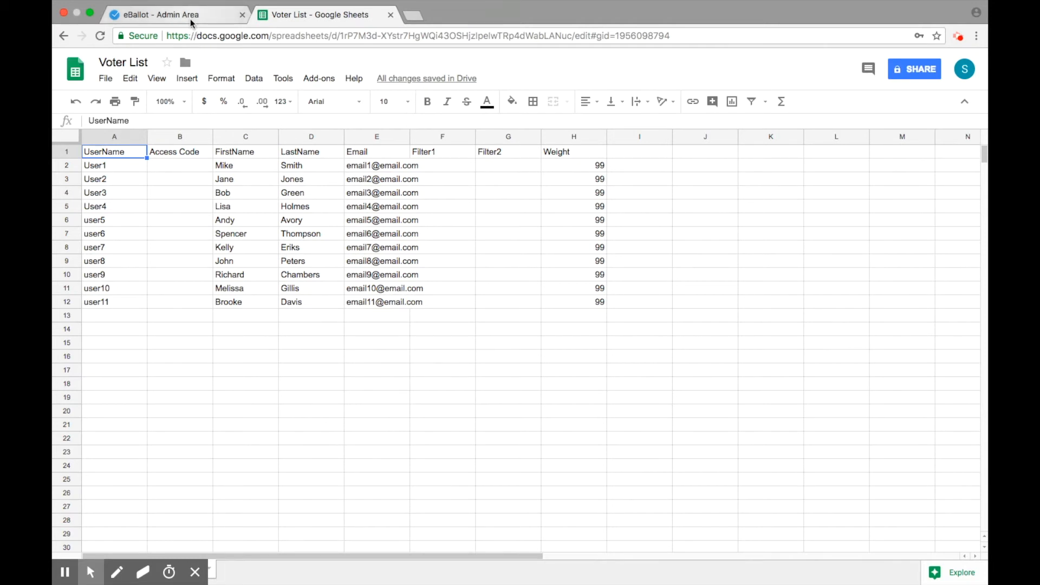
pyautogui.click(176, 14)
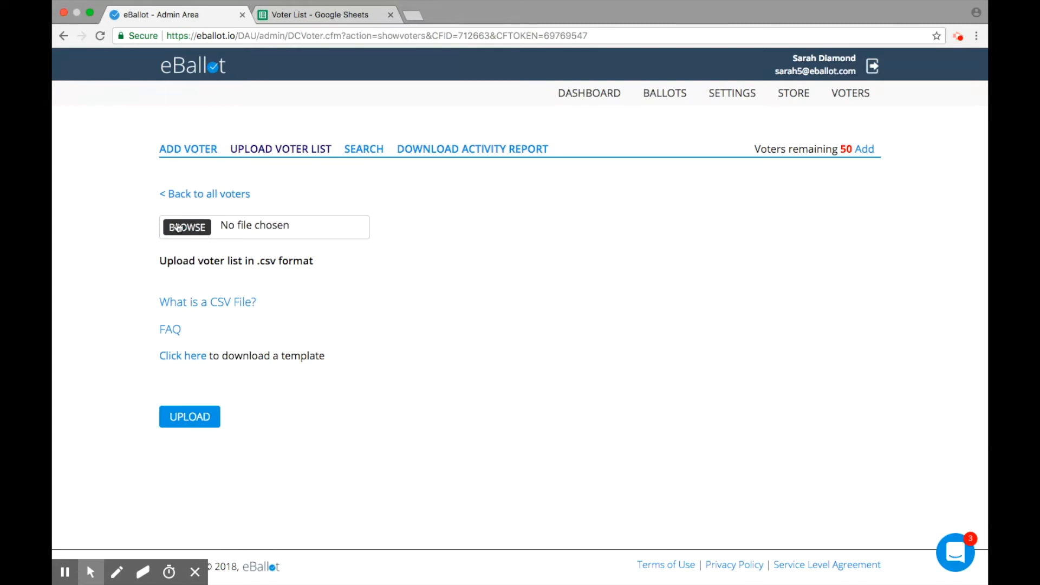
# Upload SampleVoterList-8.csv and return to the voter list showing its 11 voters.
pyautogui.click(187, 227)
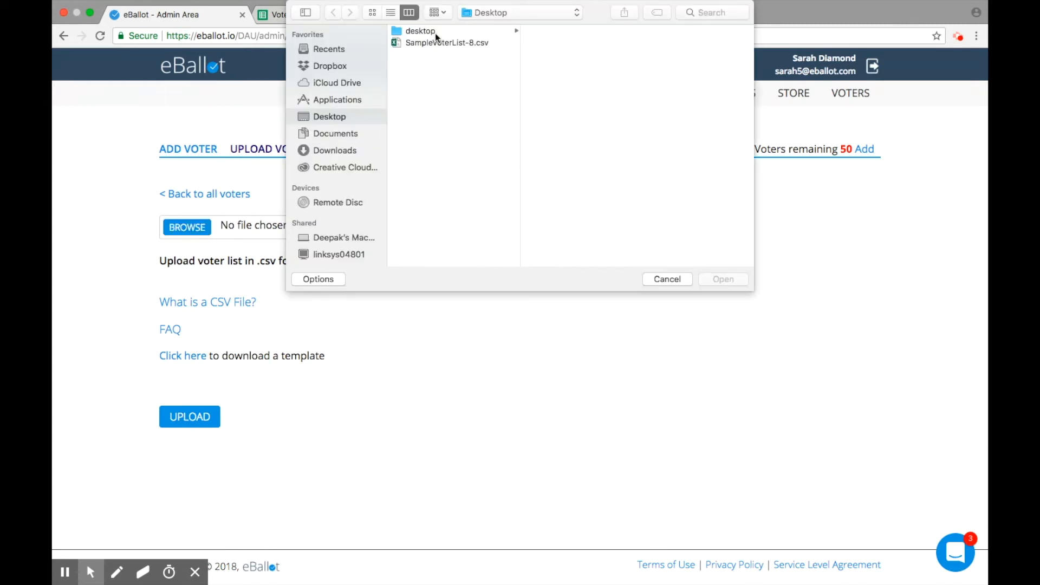
pyautogui.click(445, 43)
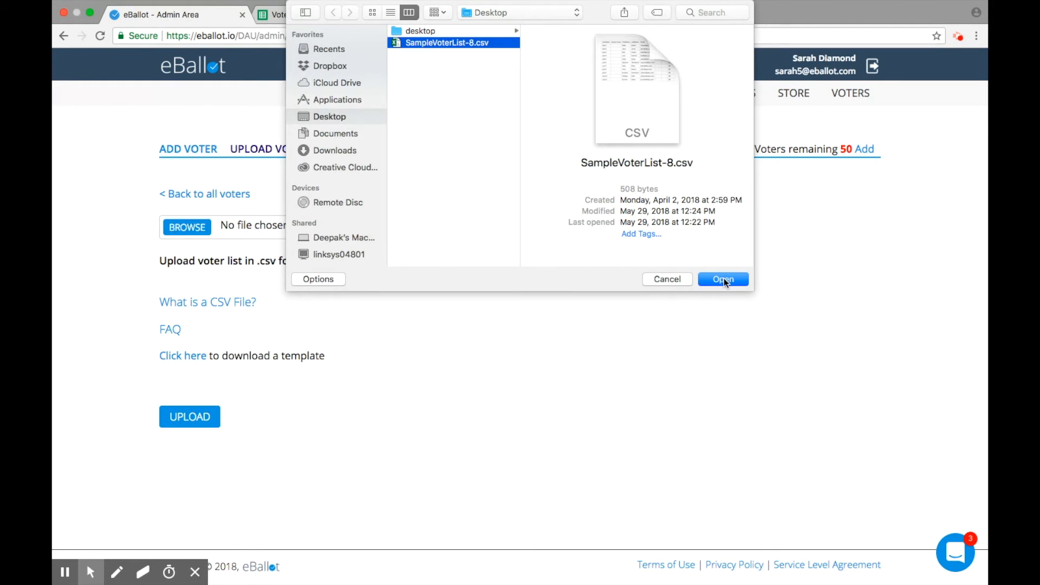
pyautogui.click(723, 278)
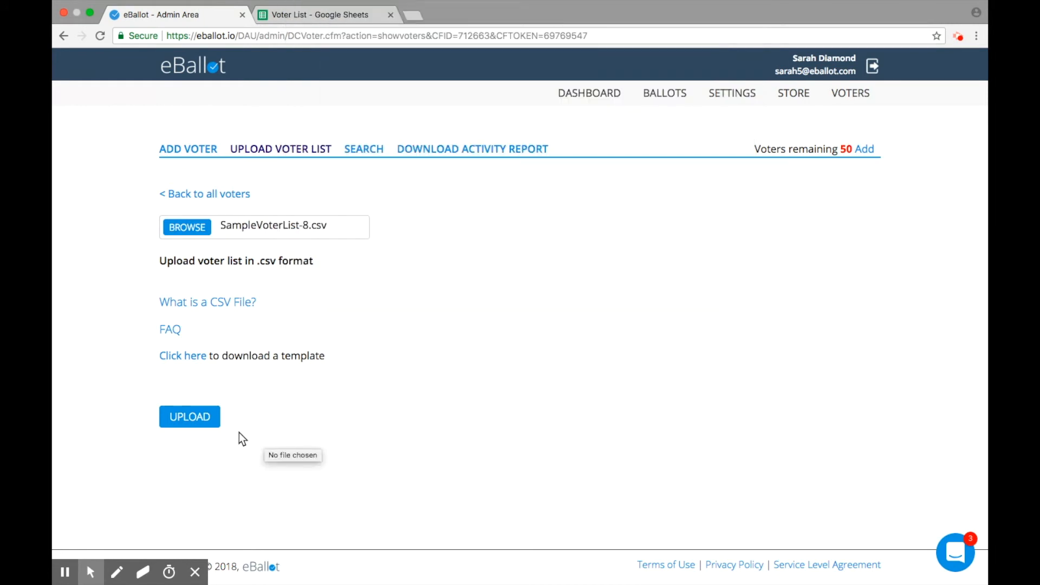
pyautogui.click(189, 416)
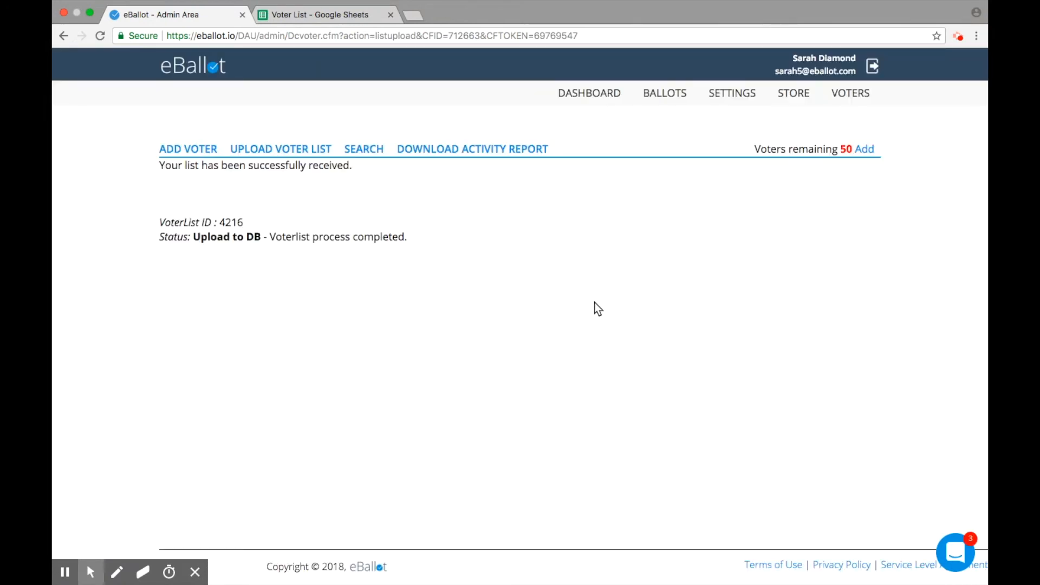
pyautogui.moveTo(876, 124)
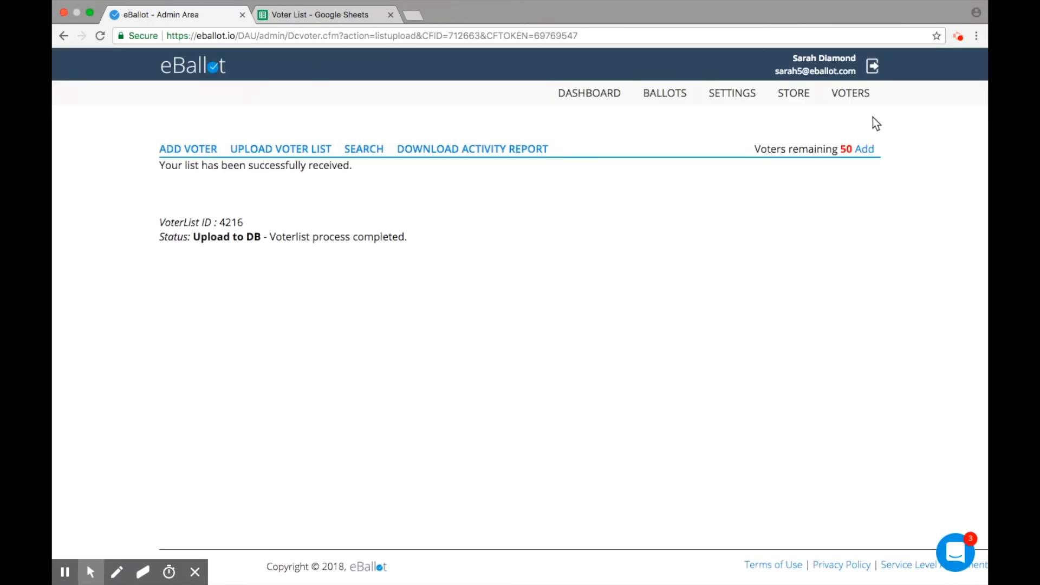
pyautogui.click(850, 93)
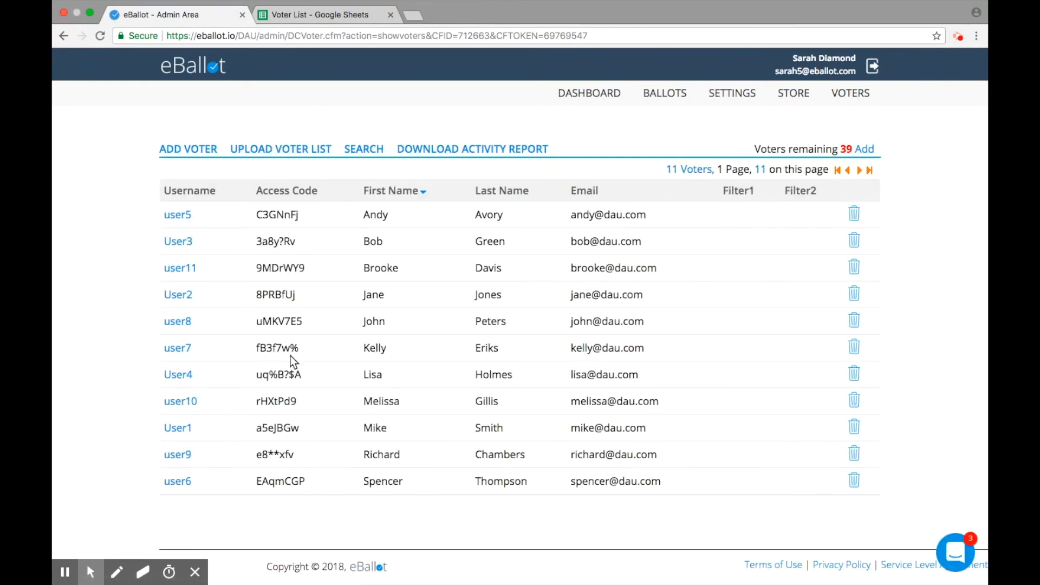
pyautogui.moveTo(285, 477)
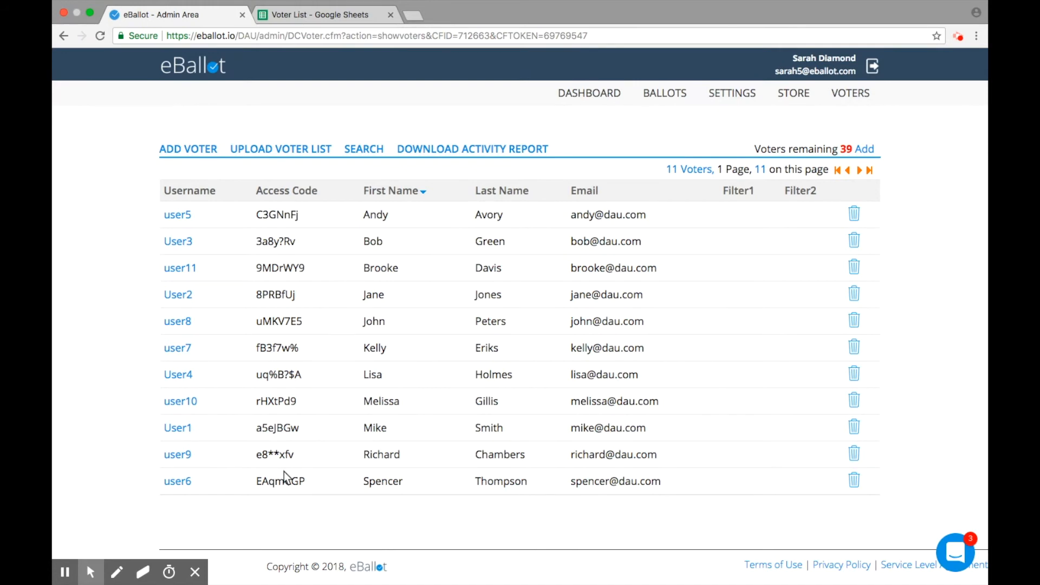
# Bring up the empty Add Voter form with username, email, access code, name, region and department fields.
pyautogui.click(189, 149)
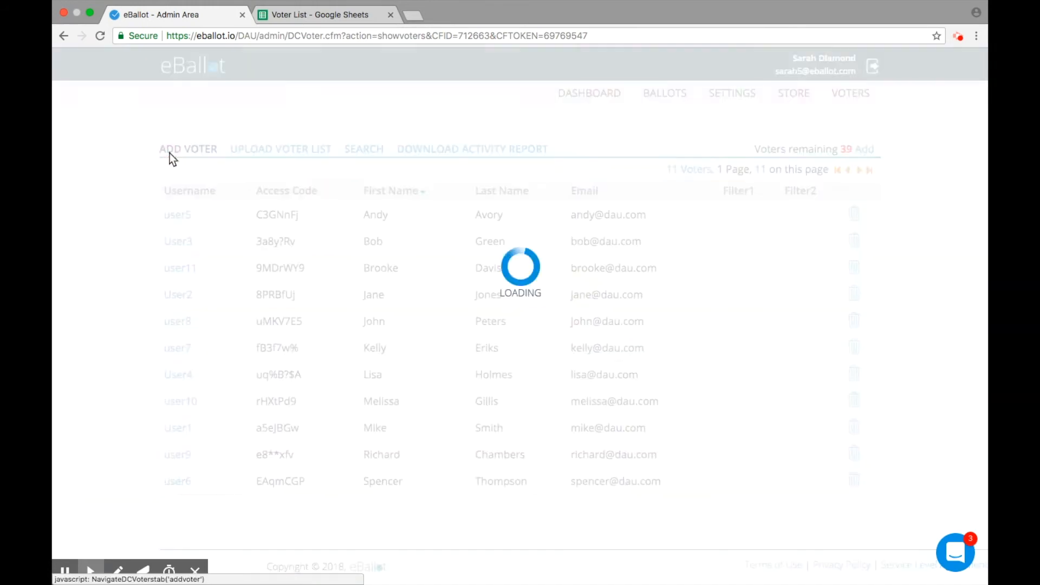
pyautogui.click(187, 148)
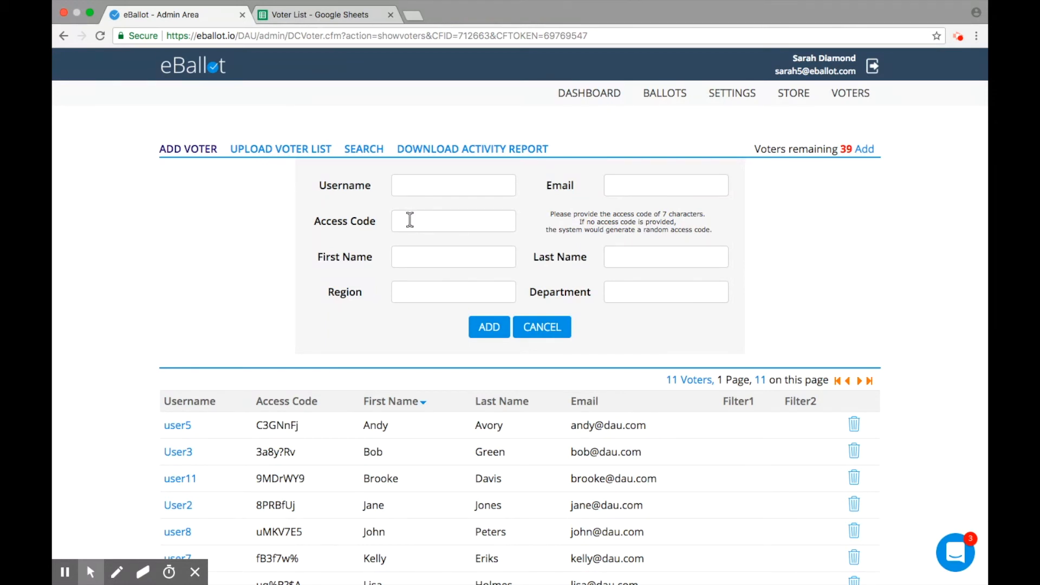
pyautogui.moveTo(364, 149)
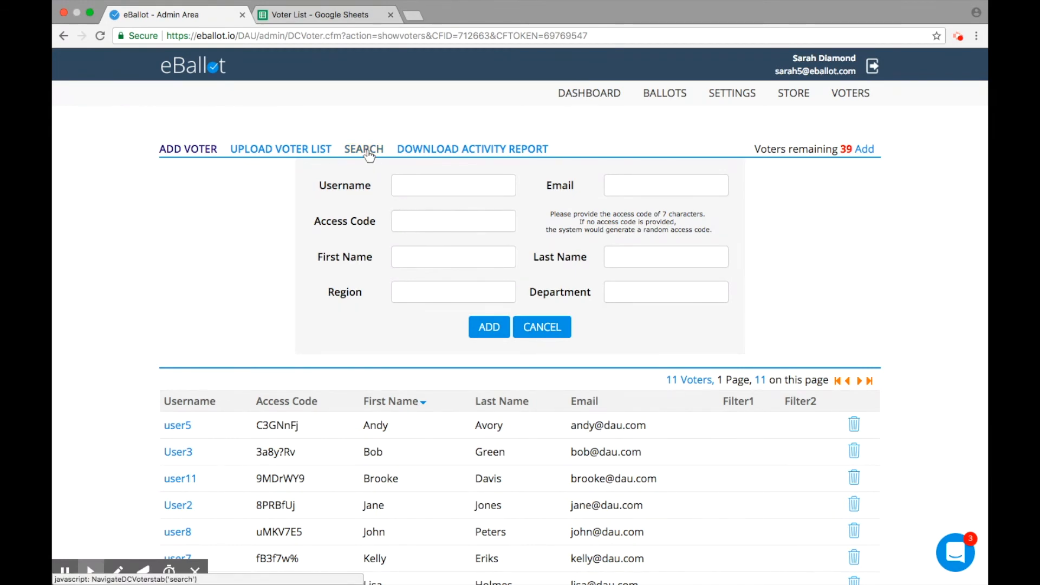
# Search voters for first name Bob, last name Green, returning User3, then head to Ballots.
pyautogui.click(364, 148)
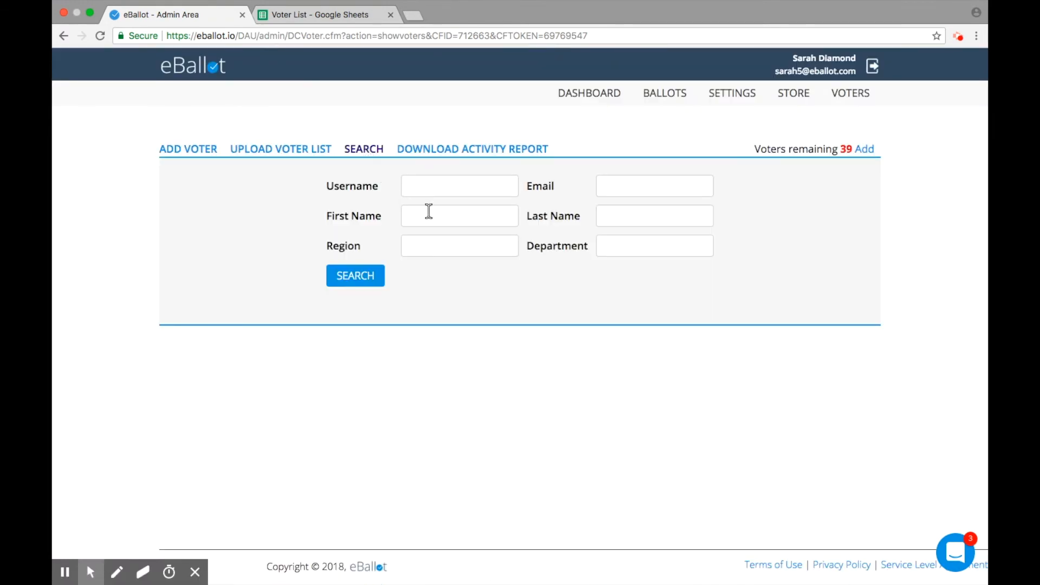
pyautogui.write('Bob')
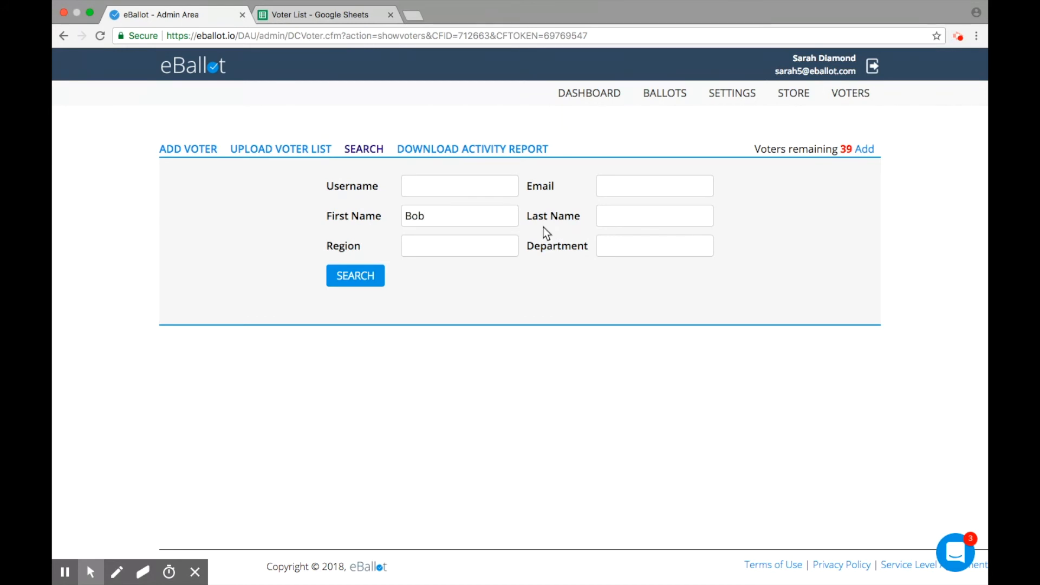
pyautogui.write('Green')
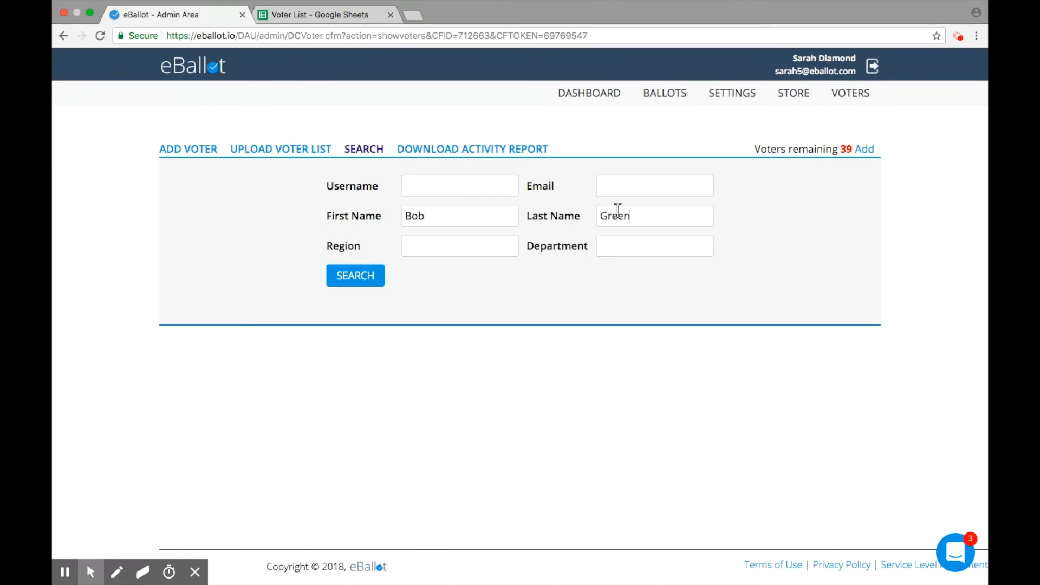
pyautogui.click(355, 275)
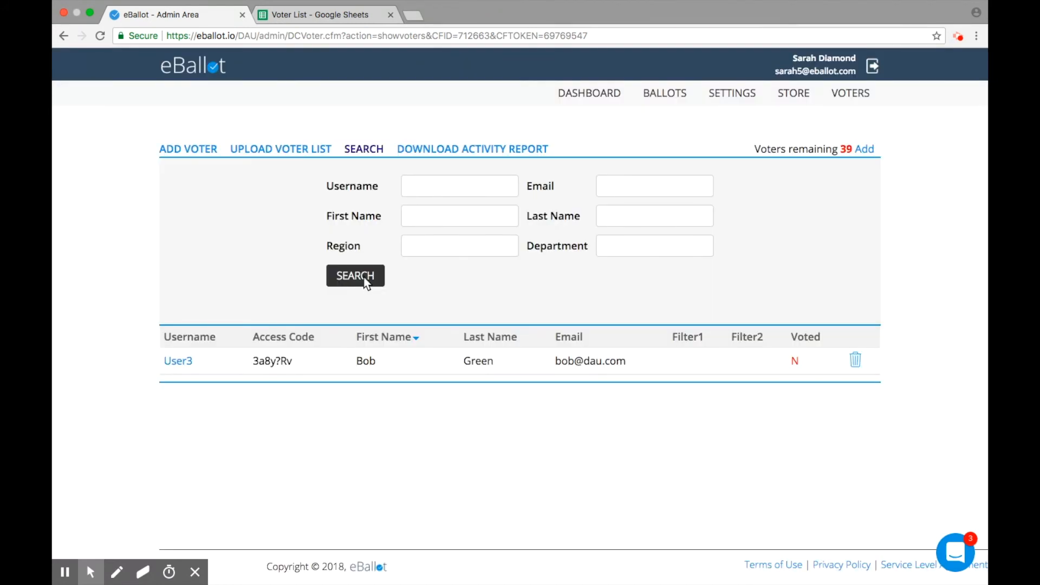
pyautogui.click(664, 93)
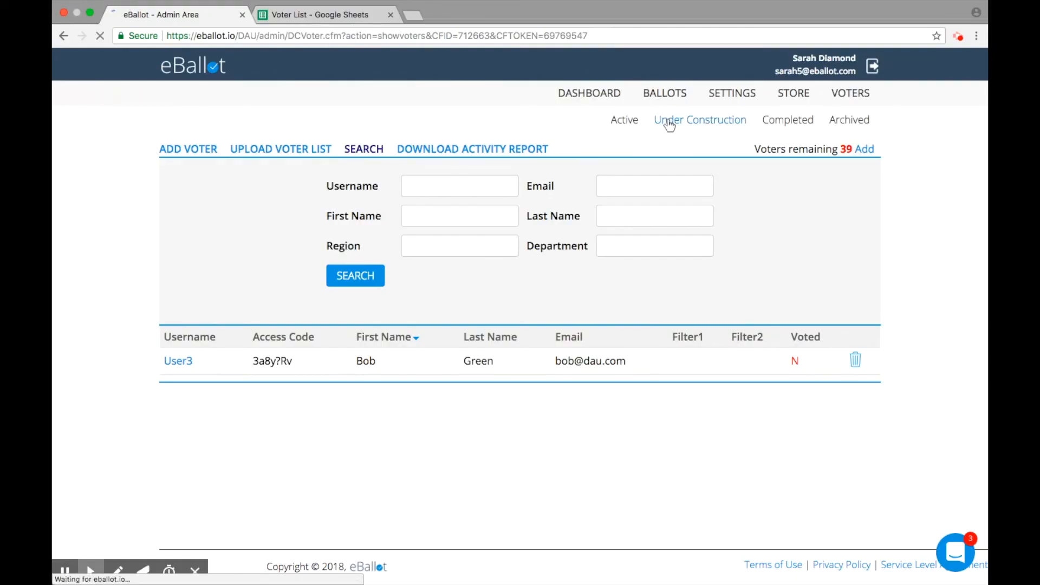
# From Under Construction ballots, go to Trustee Election 2018 and its empty Voters list.
pyautogui.click(699, 120)
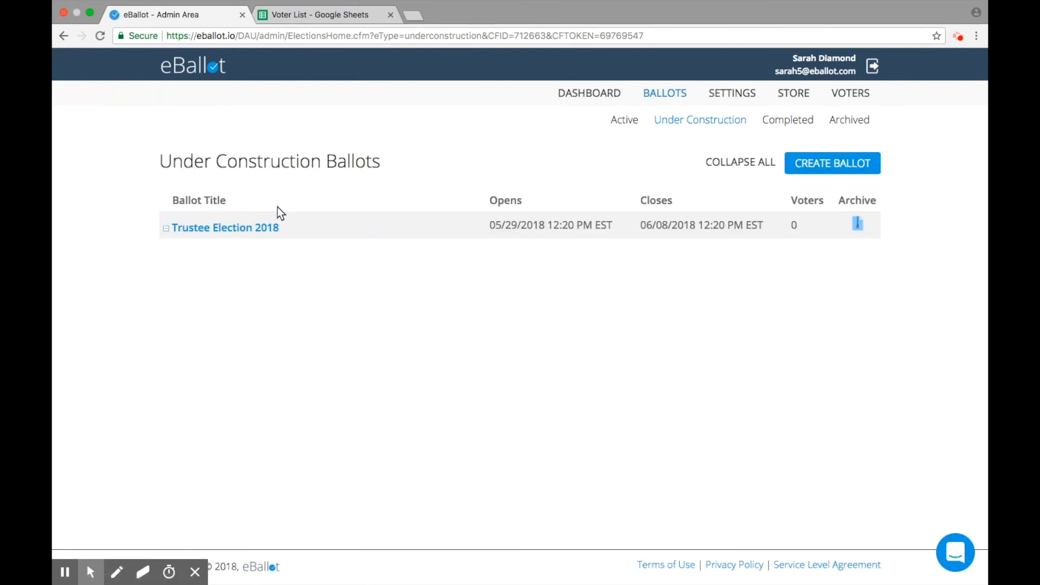
pyautogui.click(226, 227)
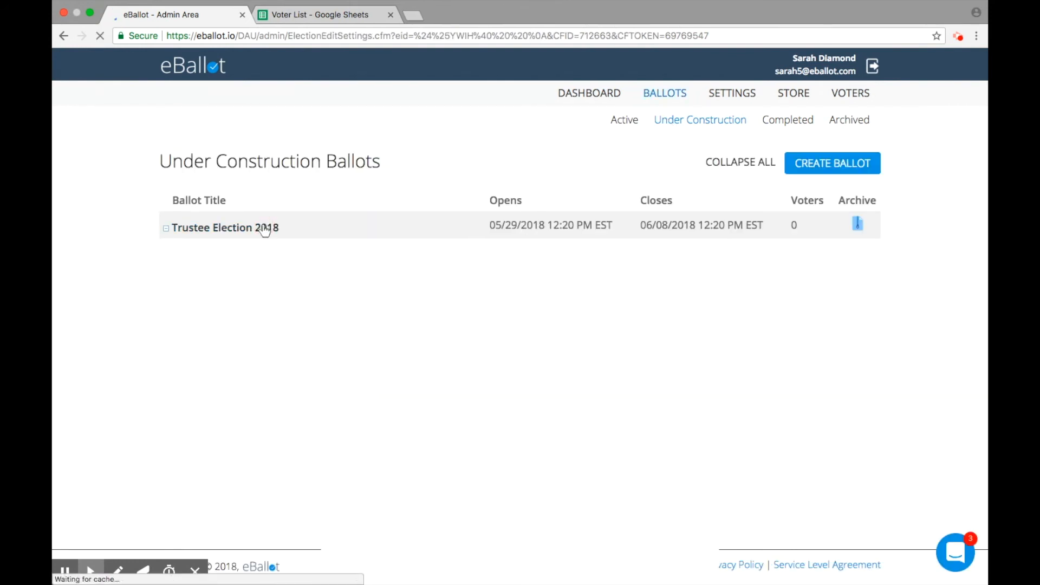
pyautogui.click(225, 227)
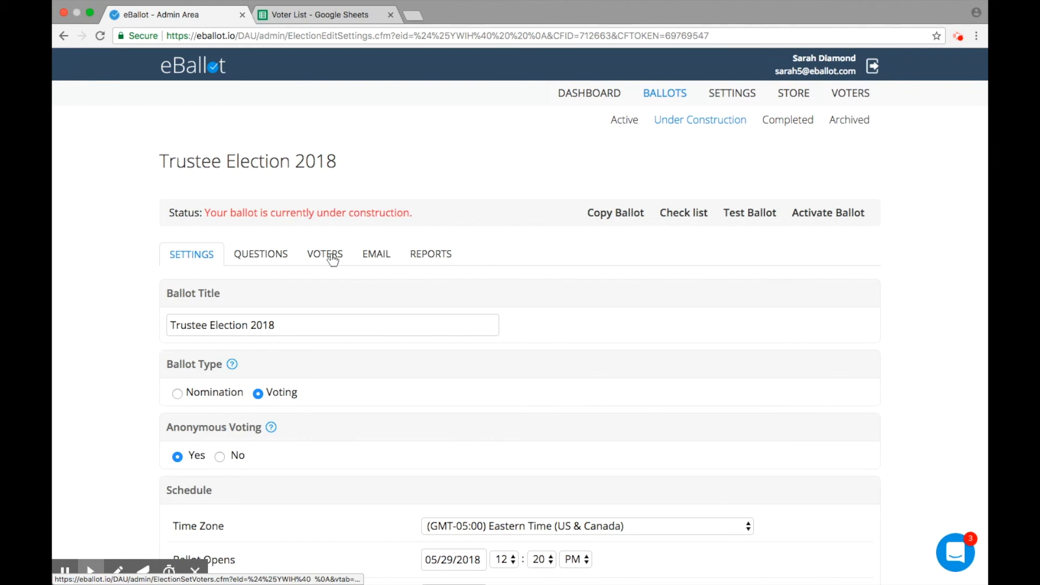
pyautogui.click(324, 253)
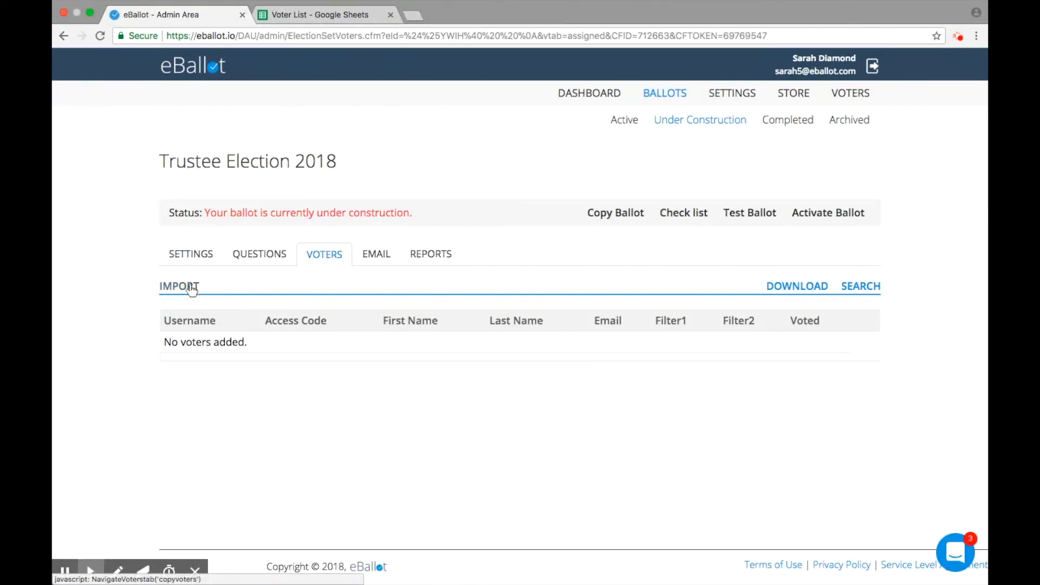
# Use Import All Voters to add every account voter to the ballot, with success confirmed.
pyautogui.click(178, 286)
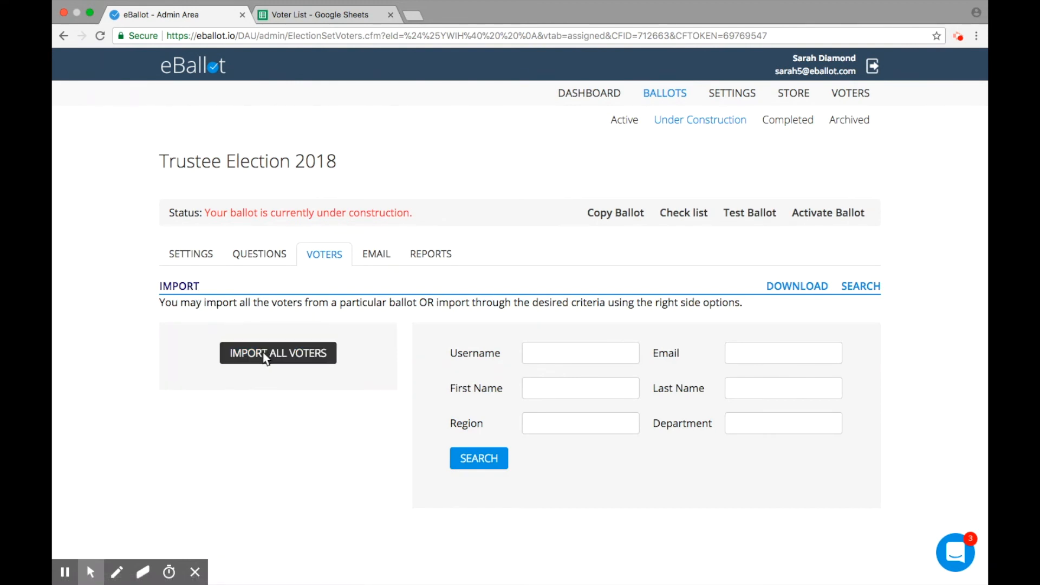
pyautogui.click(277, 353)
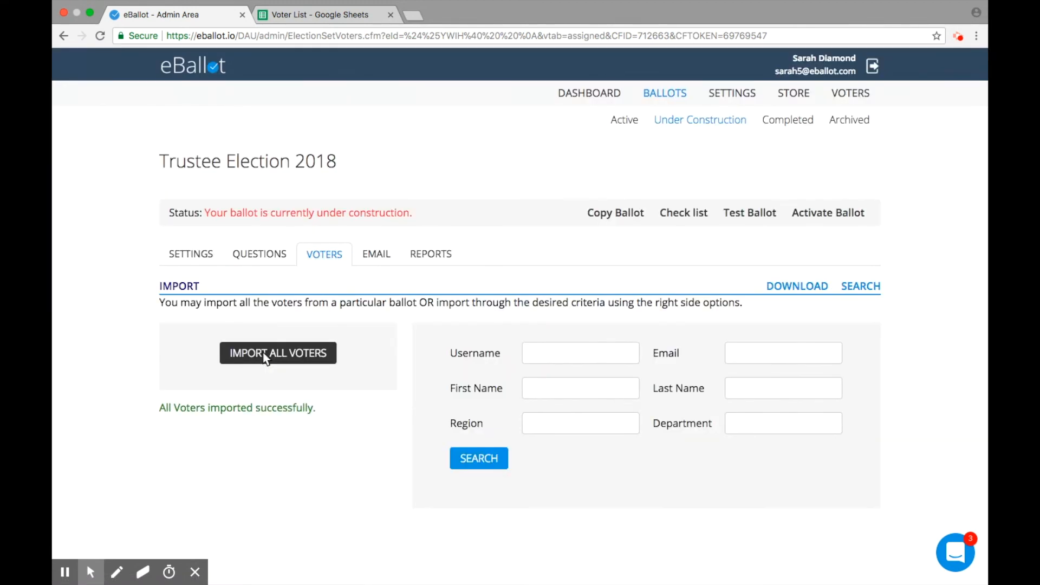
pyautogui.moveTo(303, 401)
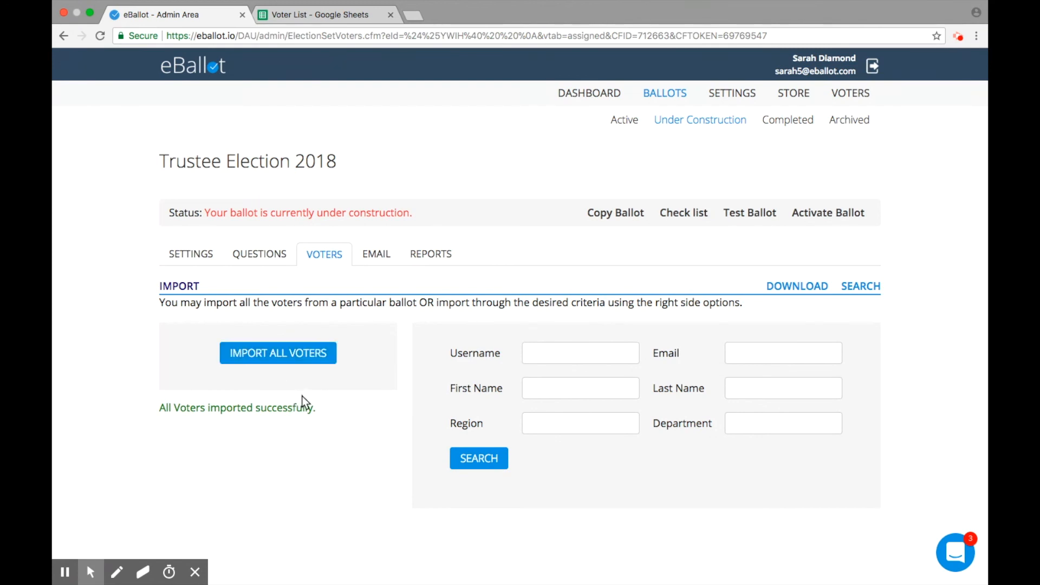